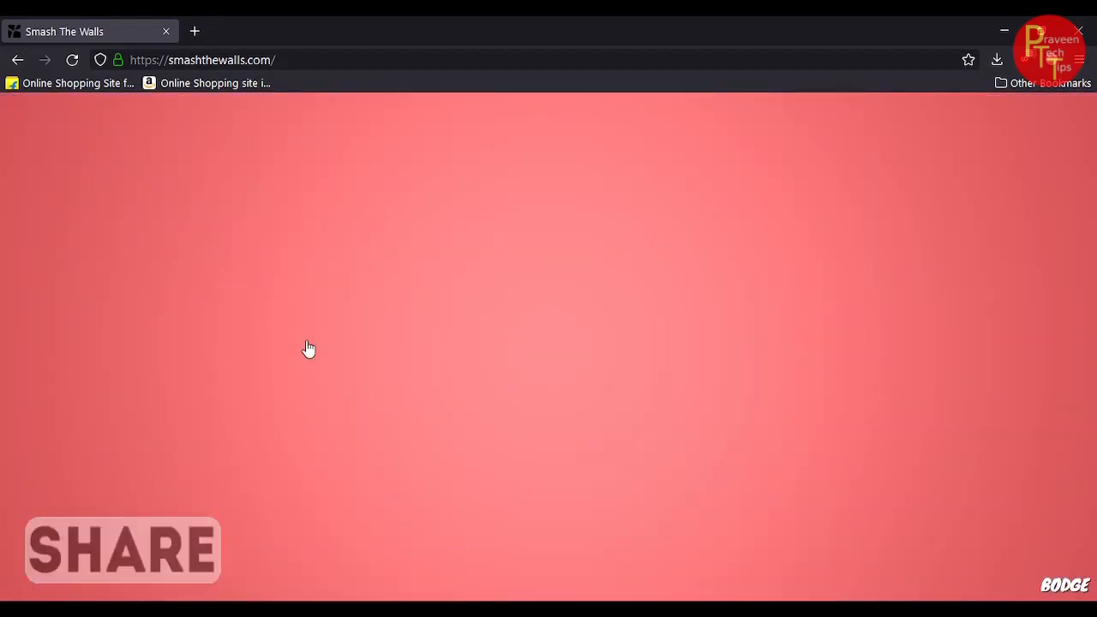
Step: Smash two walls in a row, turning the pink background blue
left_click(309, 348)
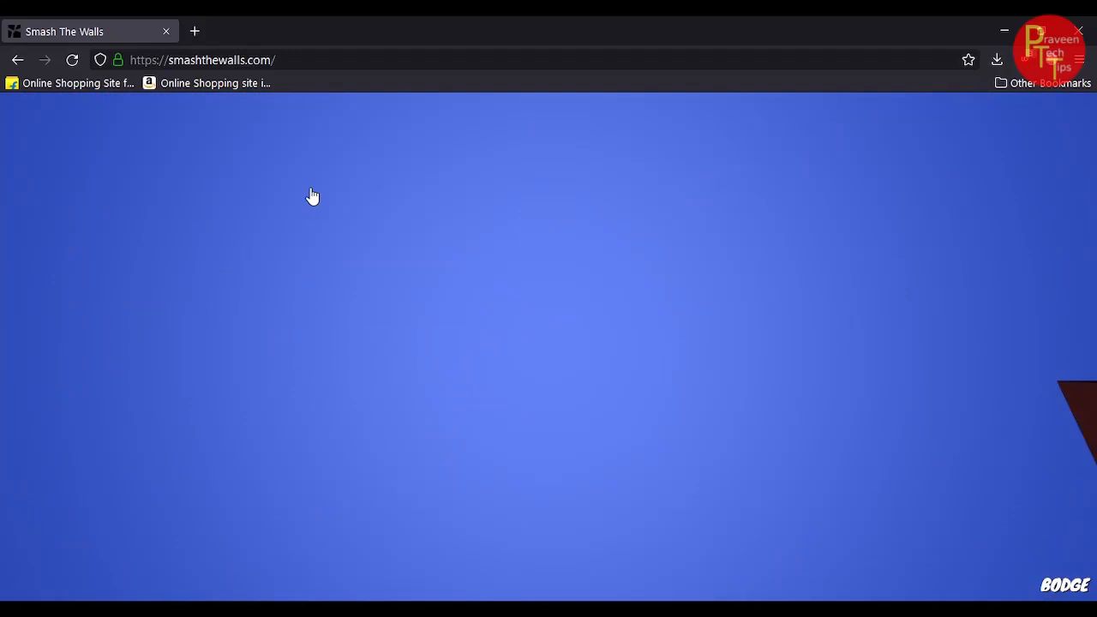
left_click(312, 196)
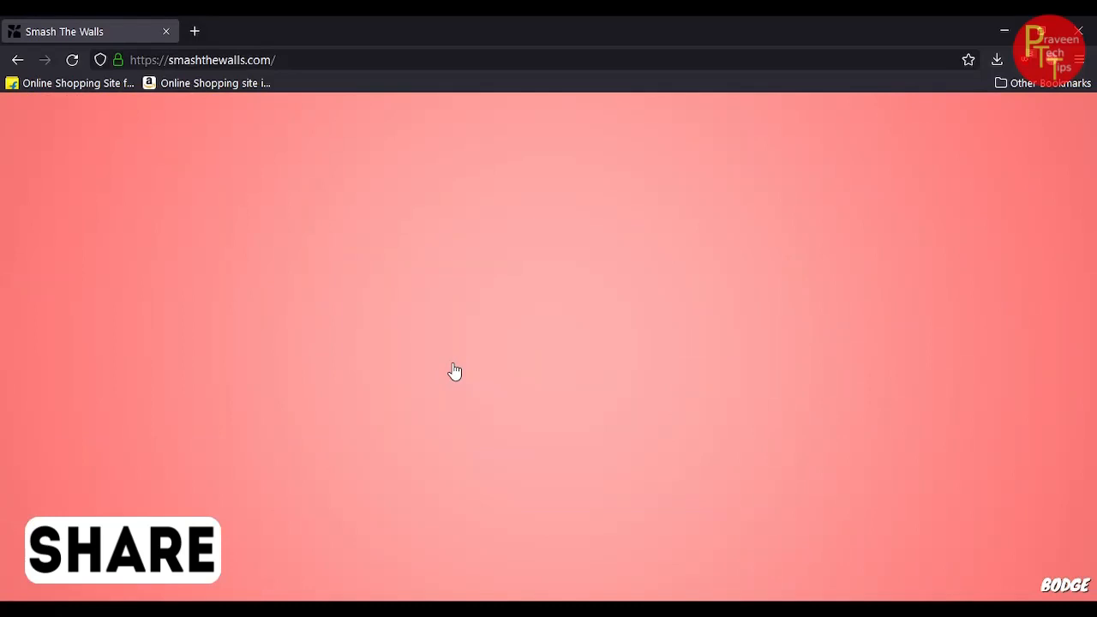
mouse_move(694, 324)
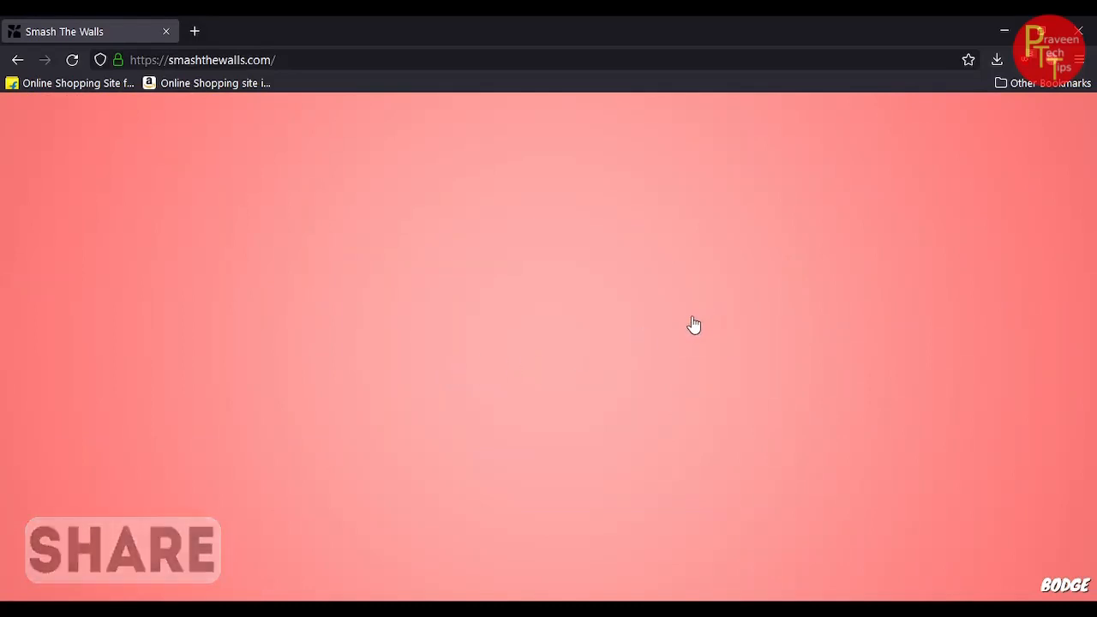